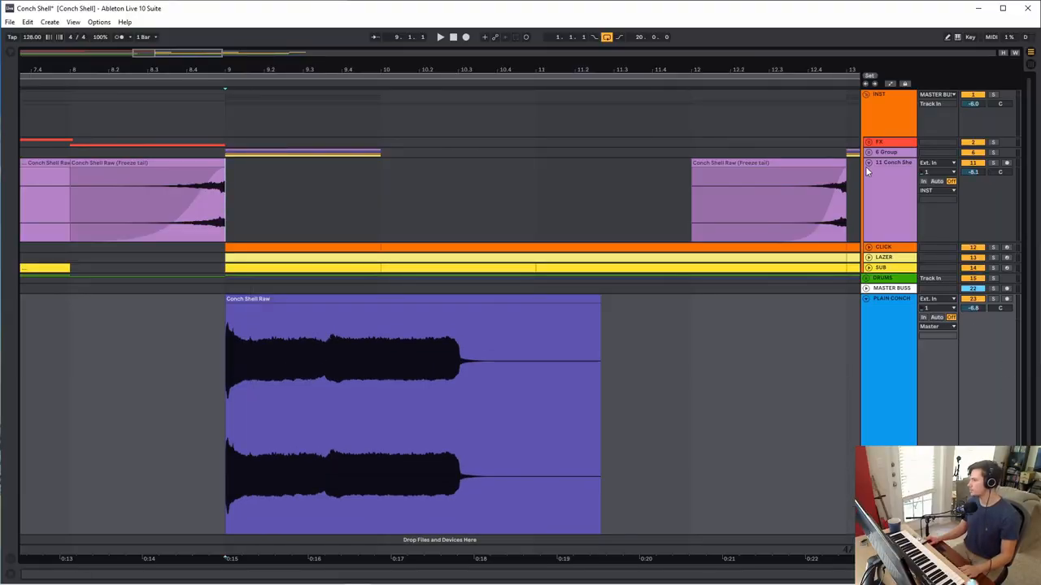
Layer the raw conch recording onto grouped Main, Low, Left and Right Conch tracks.
left_click(868, 163)
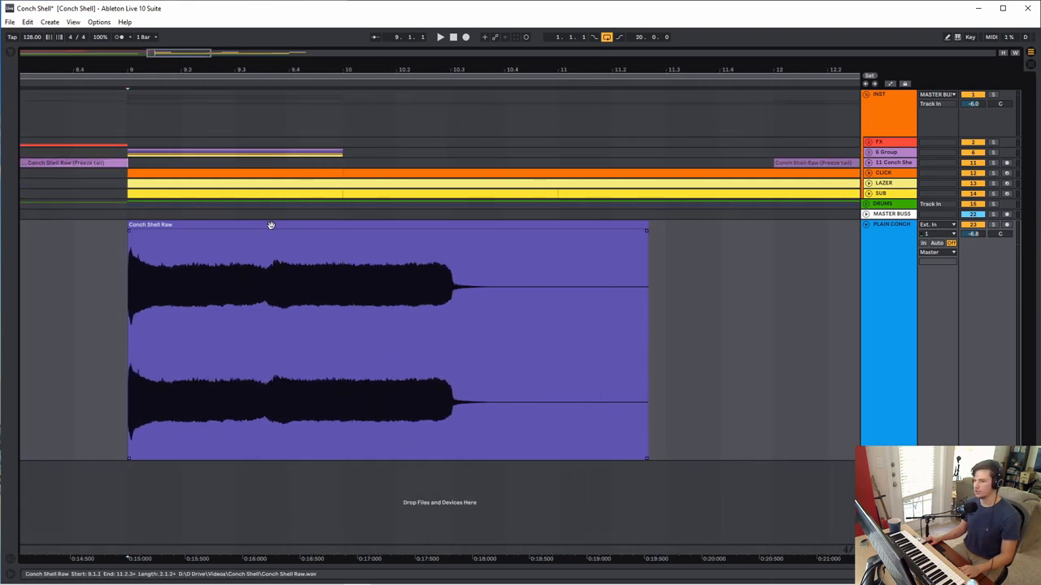
left_click(439, 36)
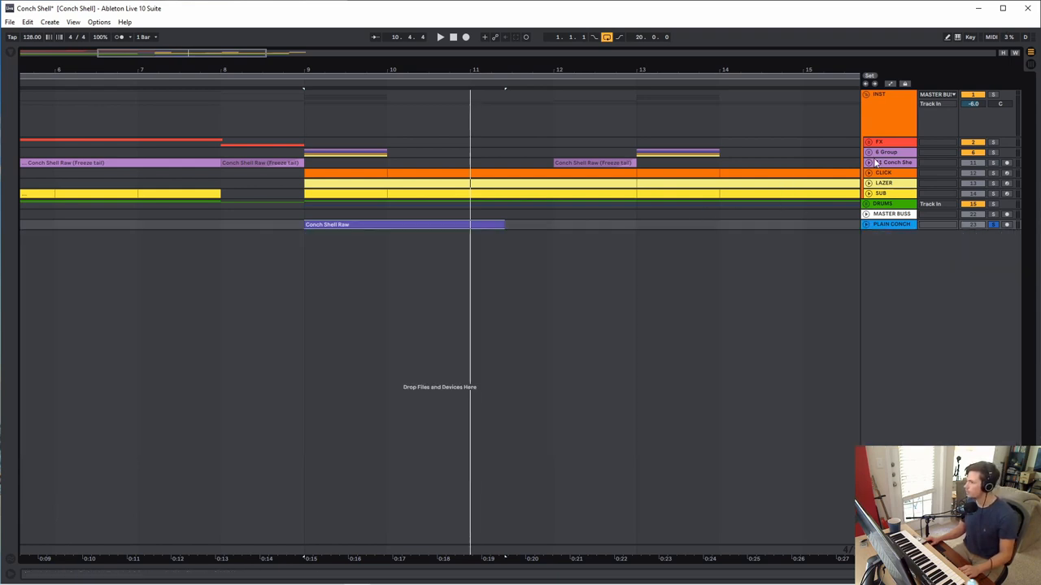
left_click(869, 153)
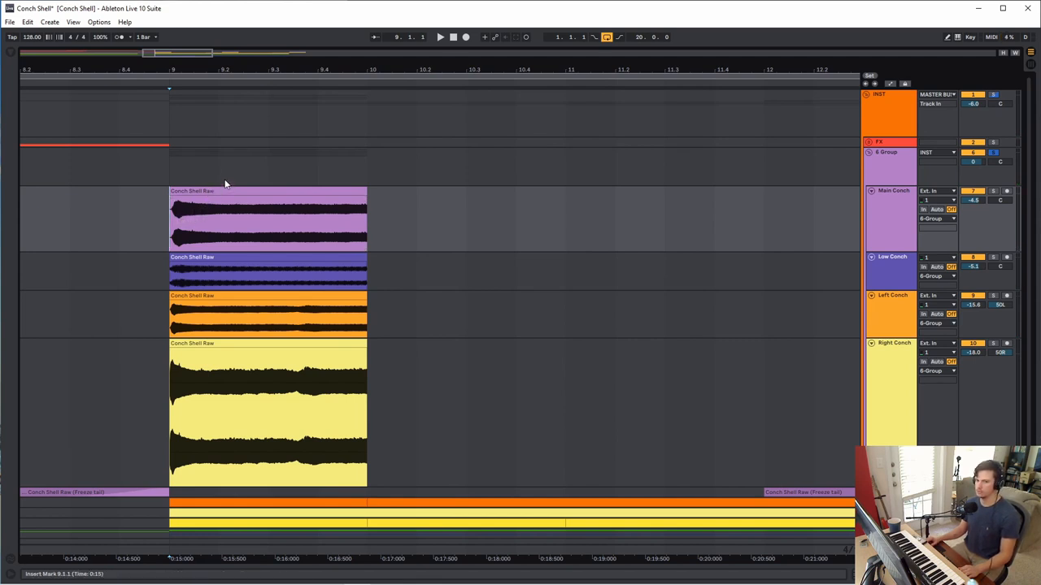
mouse_move(995, 211)
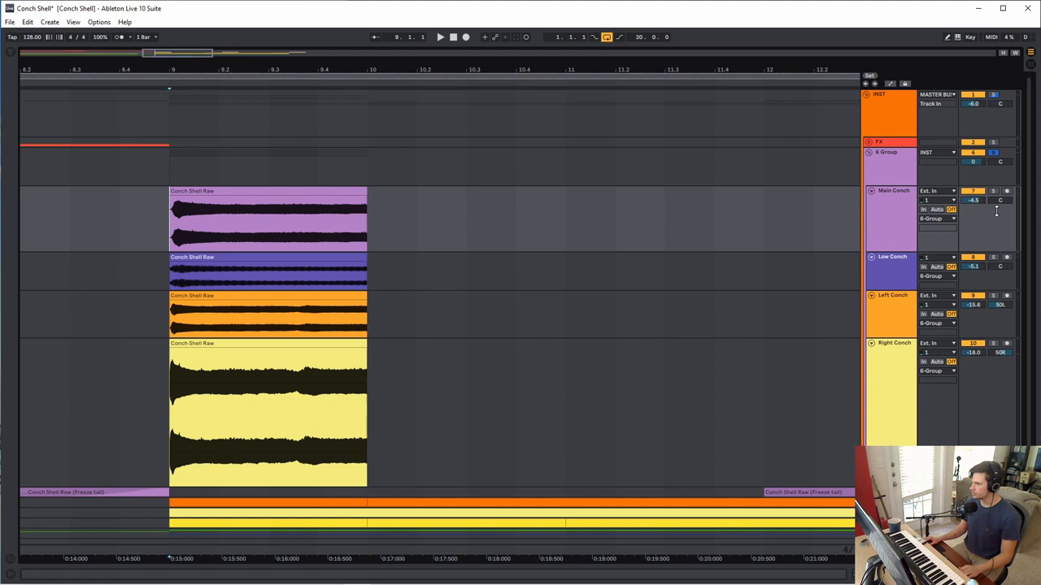
Show the Main Conch effect chain and drag an EQ Eight band point to cut lows.
left_click(868, 190)
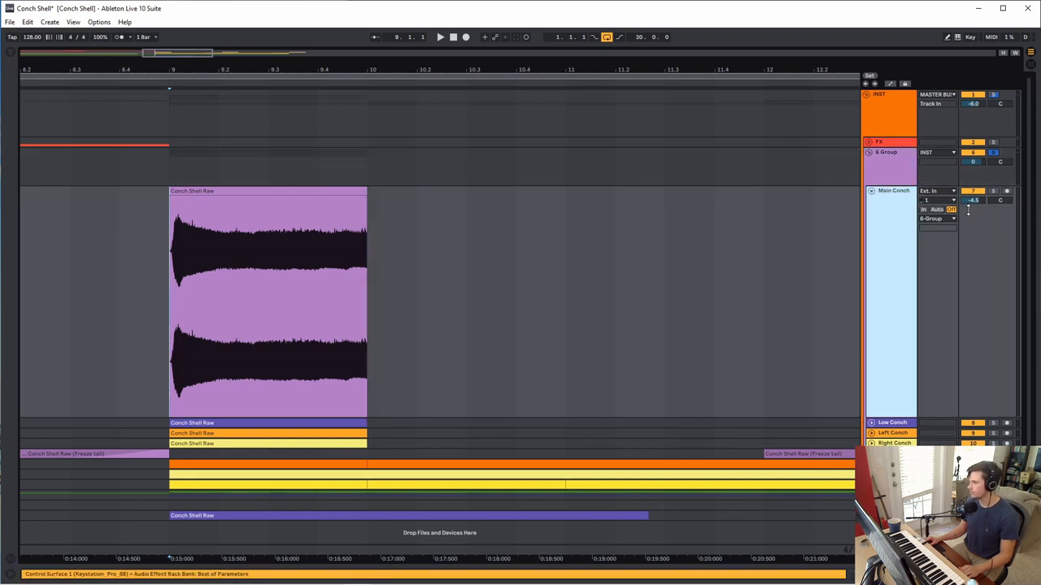
left_click(893, 188)
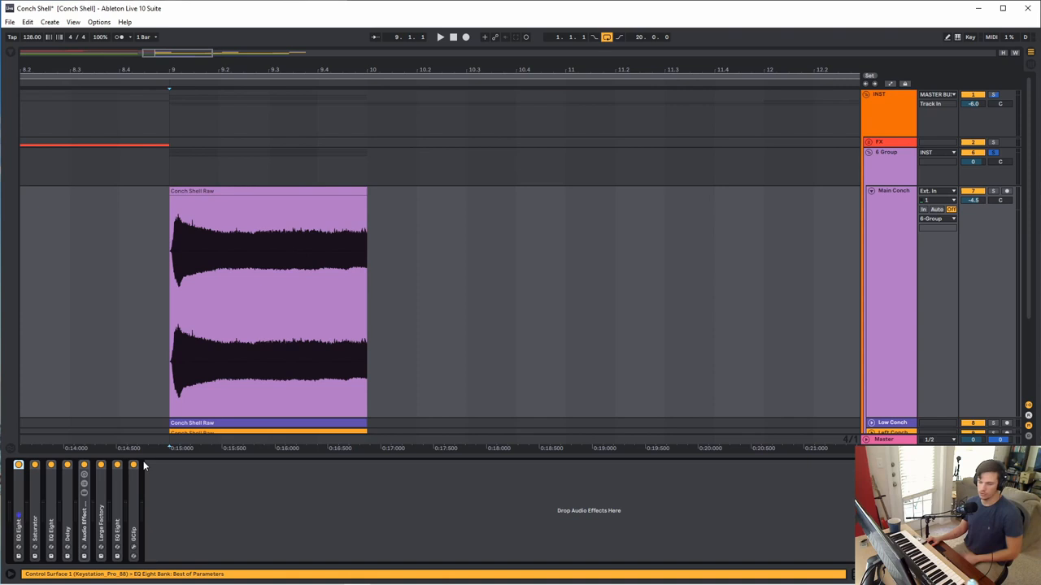
mouse_move(133, 409)
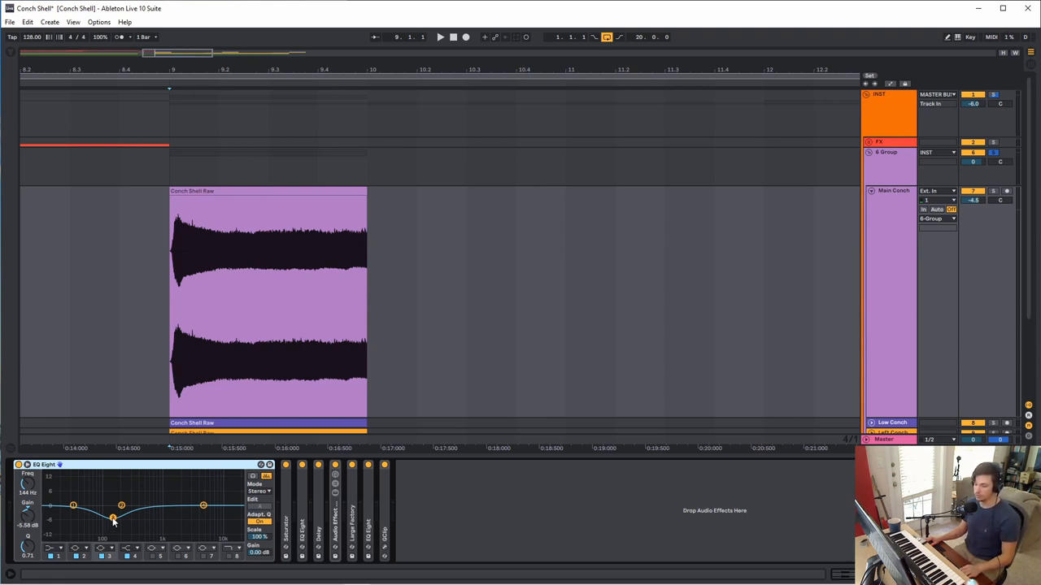
left_click(439, 35)
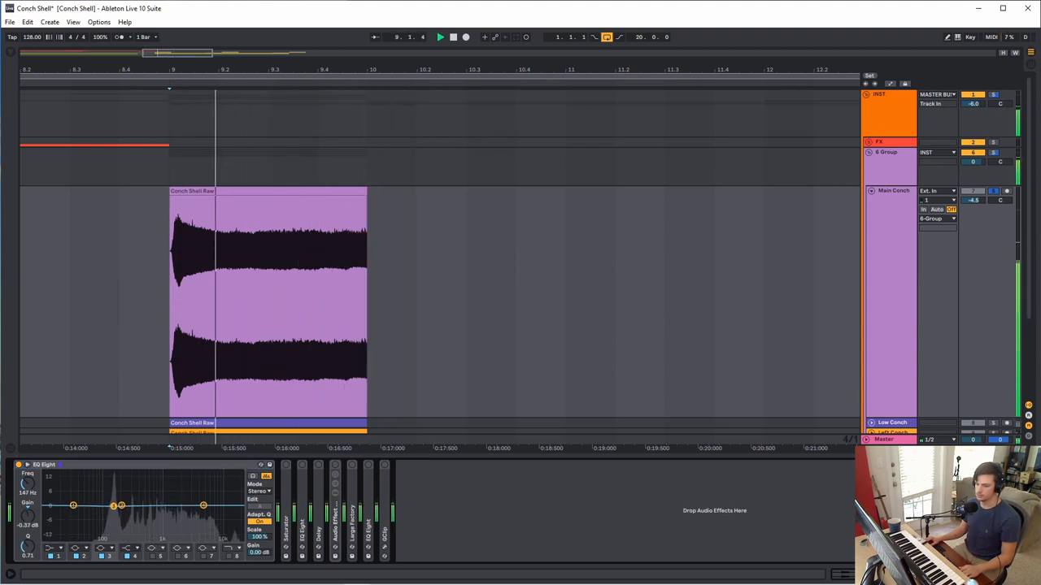
left_click_drag(114, 506, 116, 521)
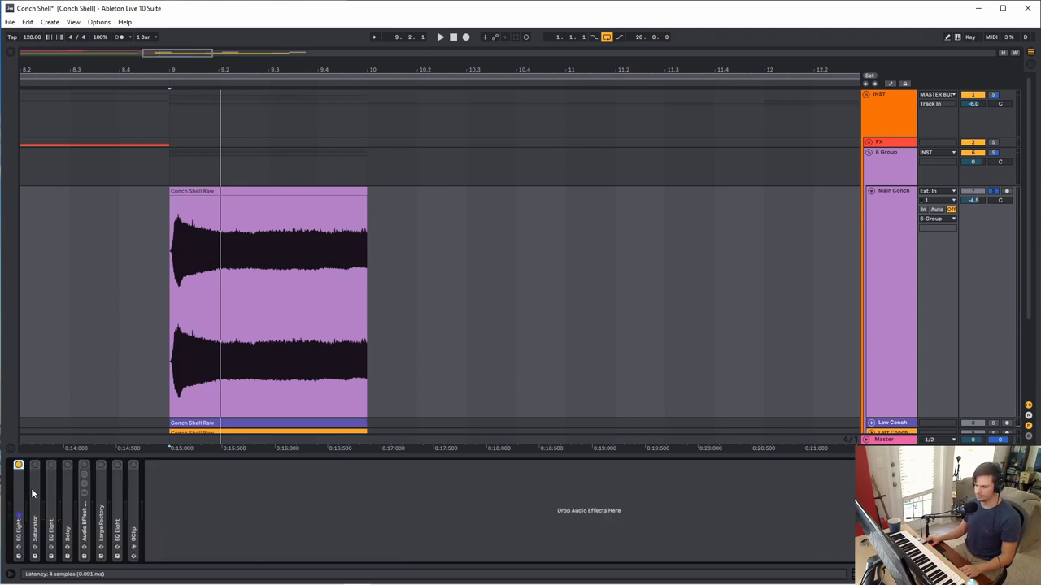
Unfold the Saturator and Delay devices in the Main Conch chain.
left_click(34, 528)
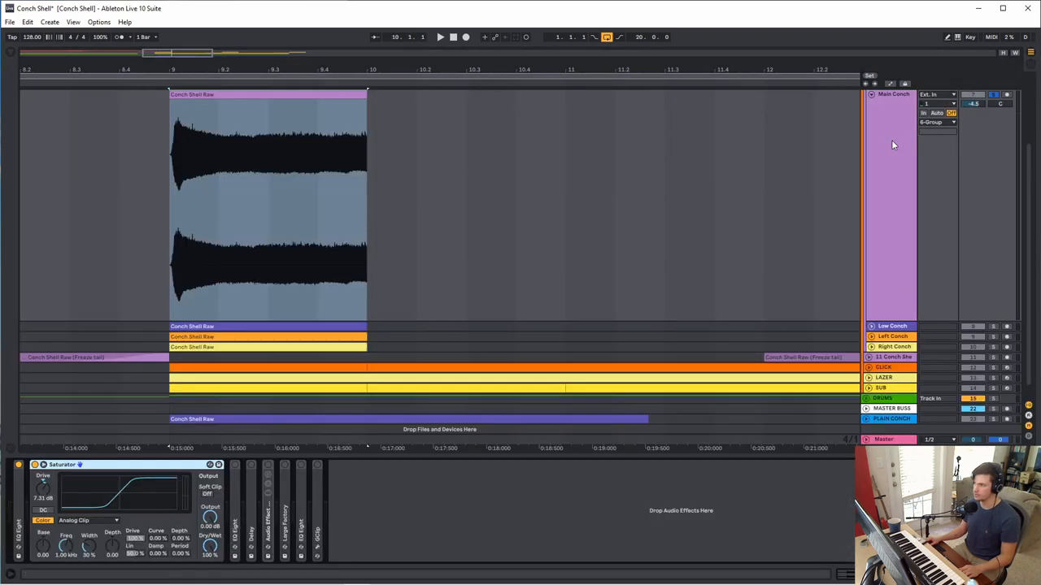
left_click(153, 393)
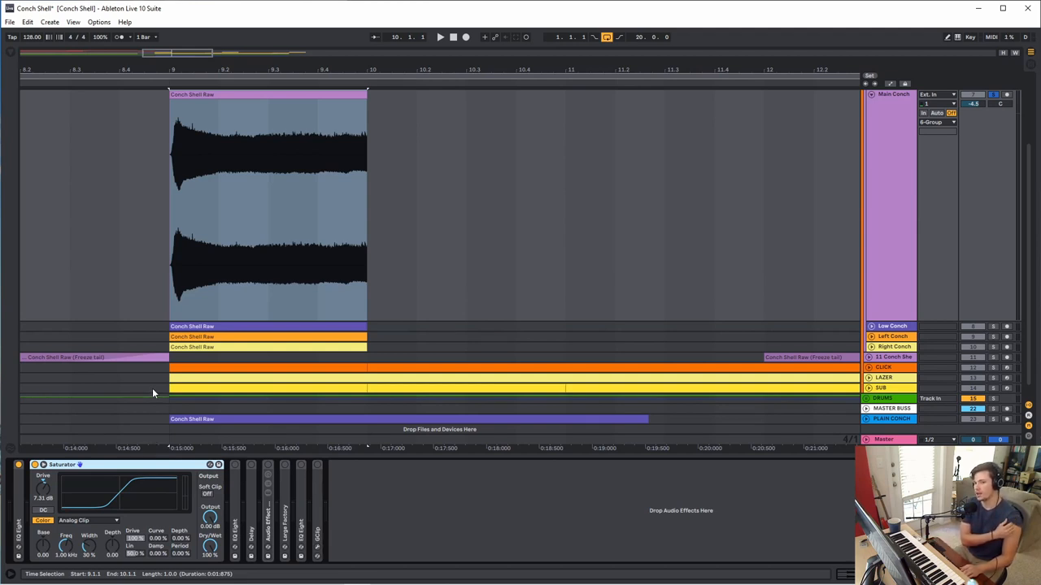
mouse_move(137, 390)
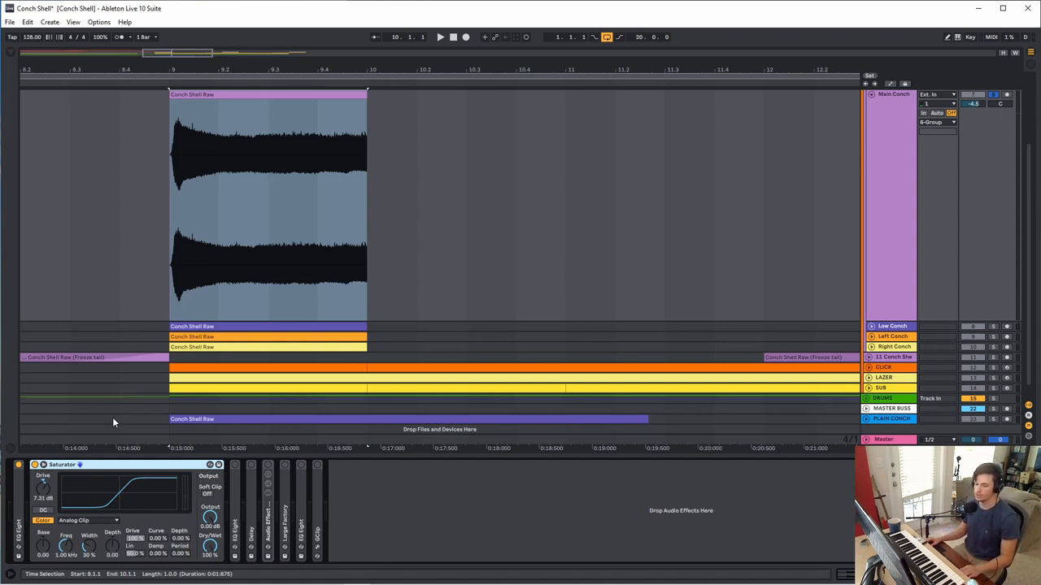
left_click(439, 36)
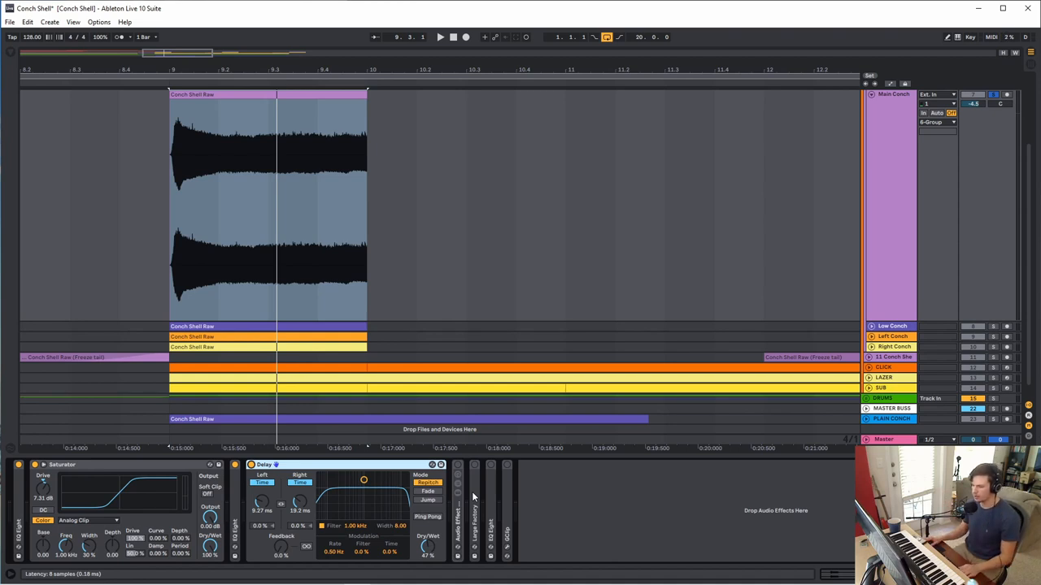
Expand the Utility device in the Main Conch chain.
left_click(441, 35)
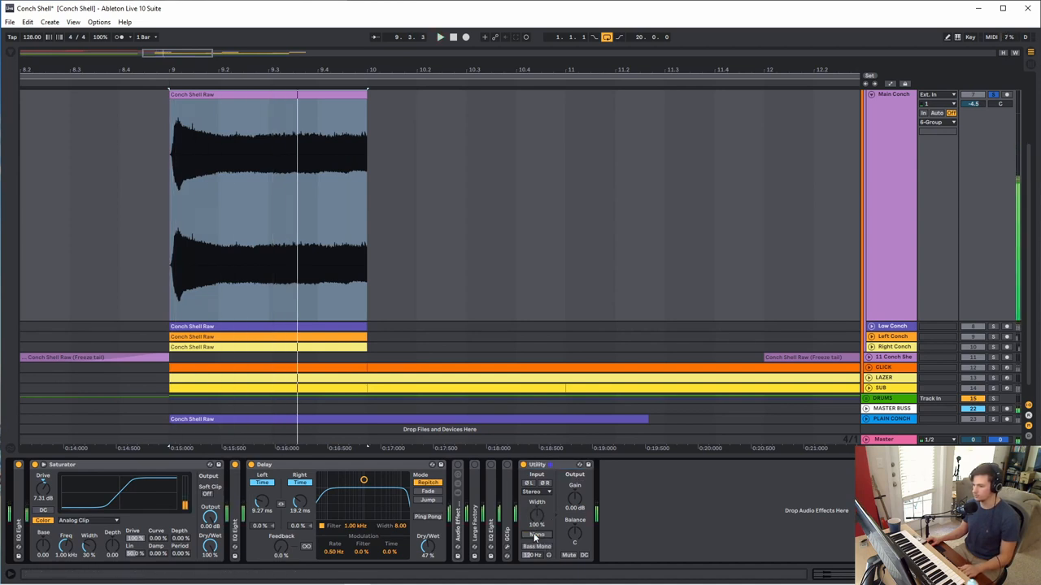
Expand the rack holding Corpus, Chorus, TAL-Chorus-LX, Overdrive and Large Chamber.
left_click(537, 465)
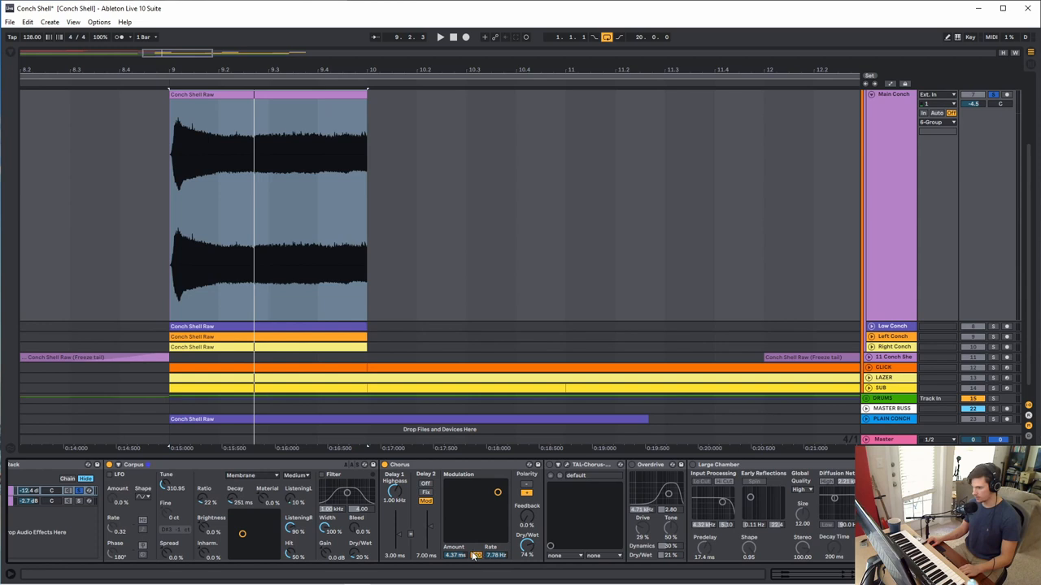
mouse_move(476, 556)
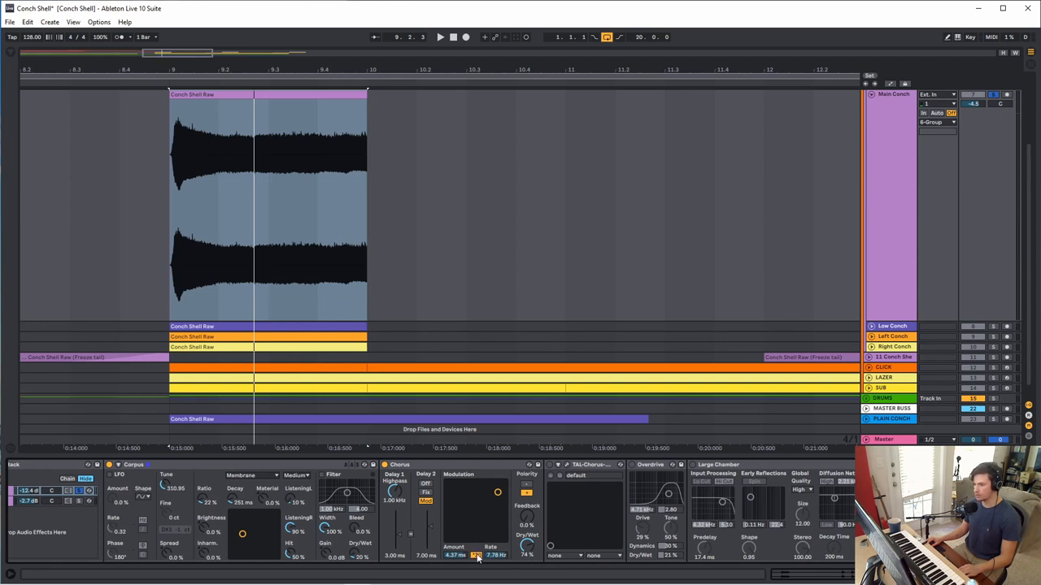
mouse_move(491, 559)
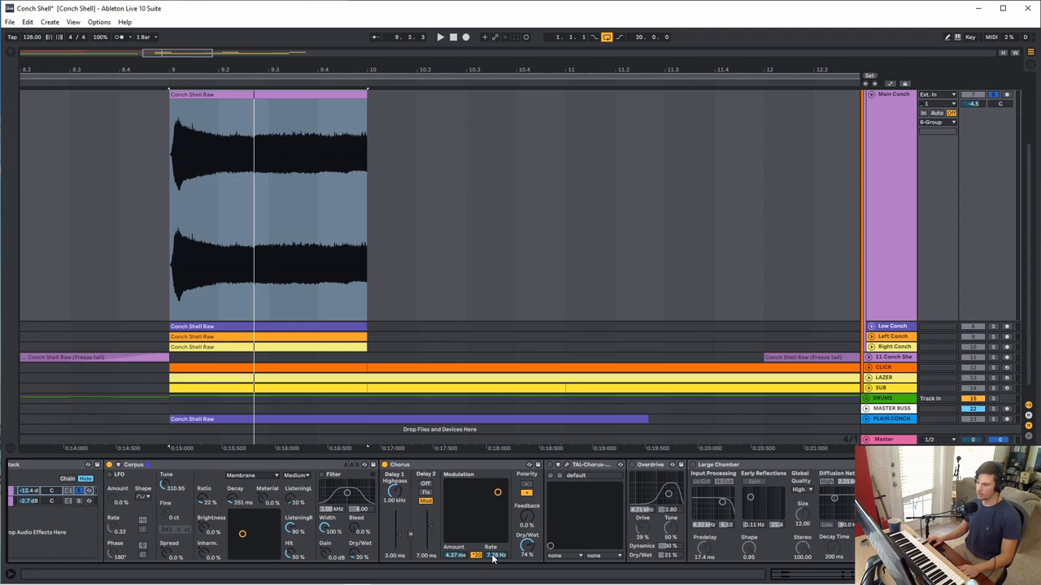
Raise the Chorus modulation rate, check the TAL-Chorus-LX window and close it.
left_click(440, 36)
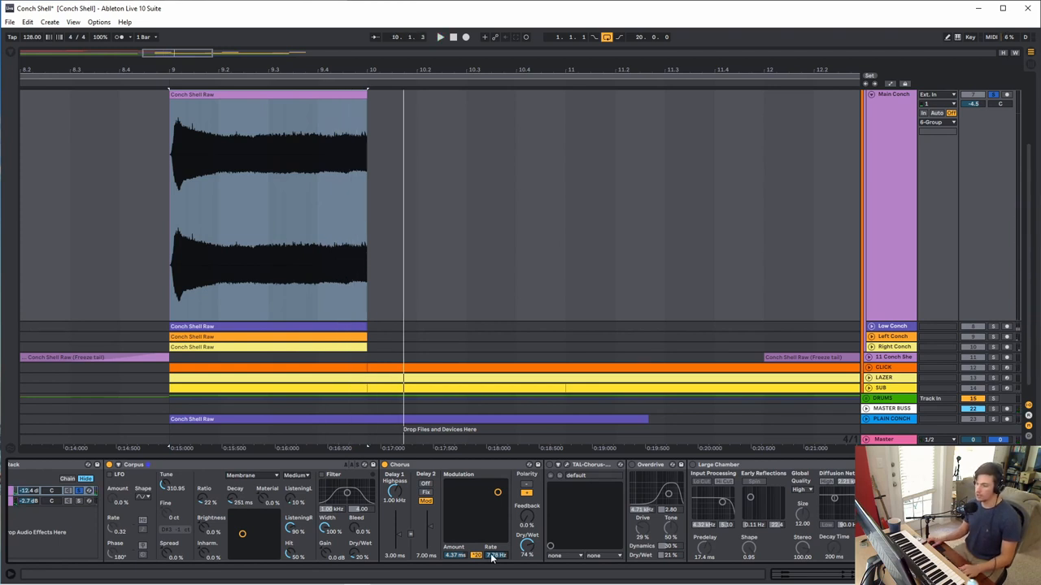
left_click_drag(494, 556, 523, 556)
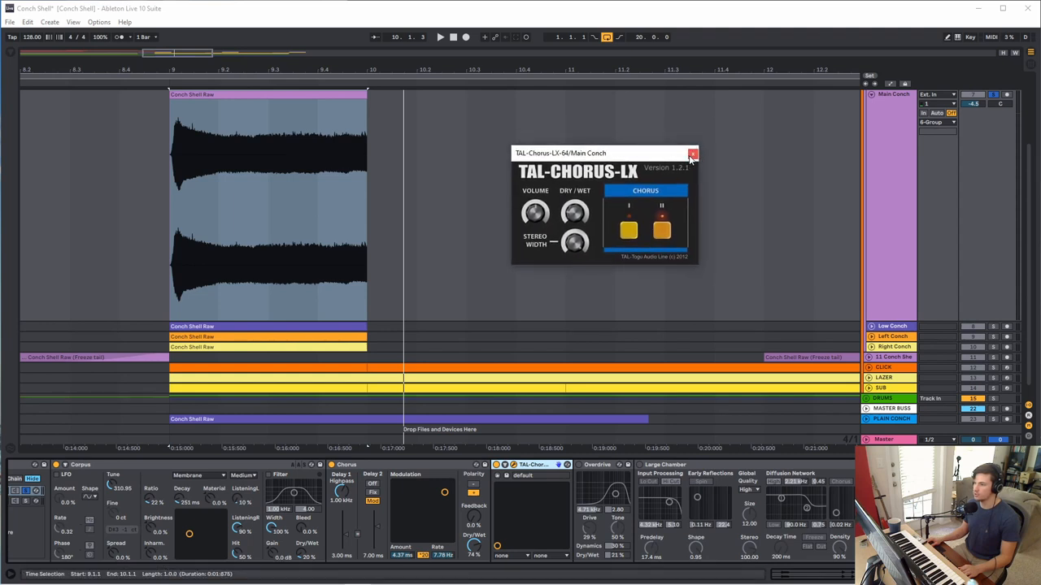
mouse_move(693, 153)
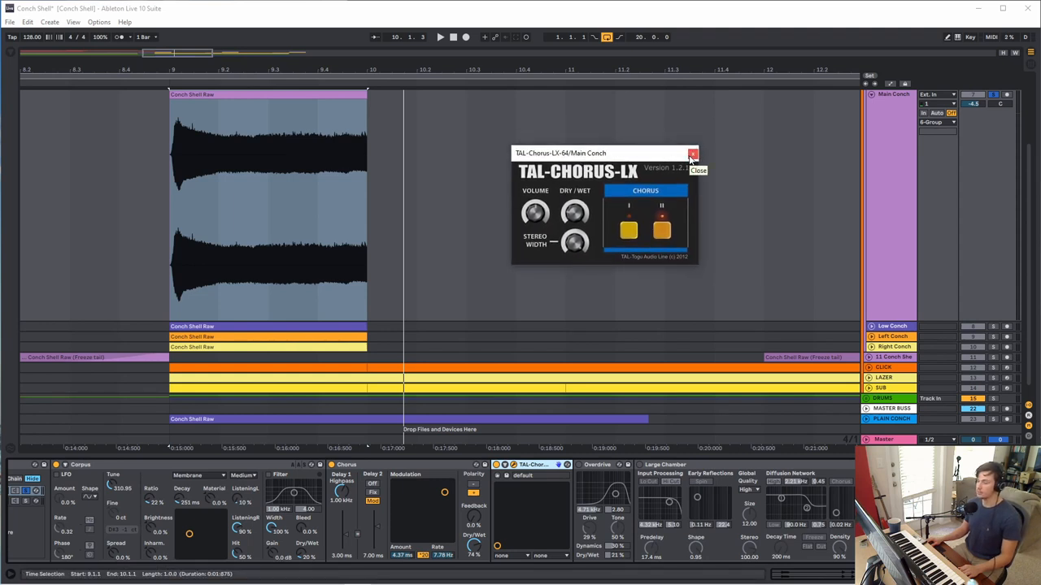
left_click(692, 152)
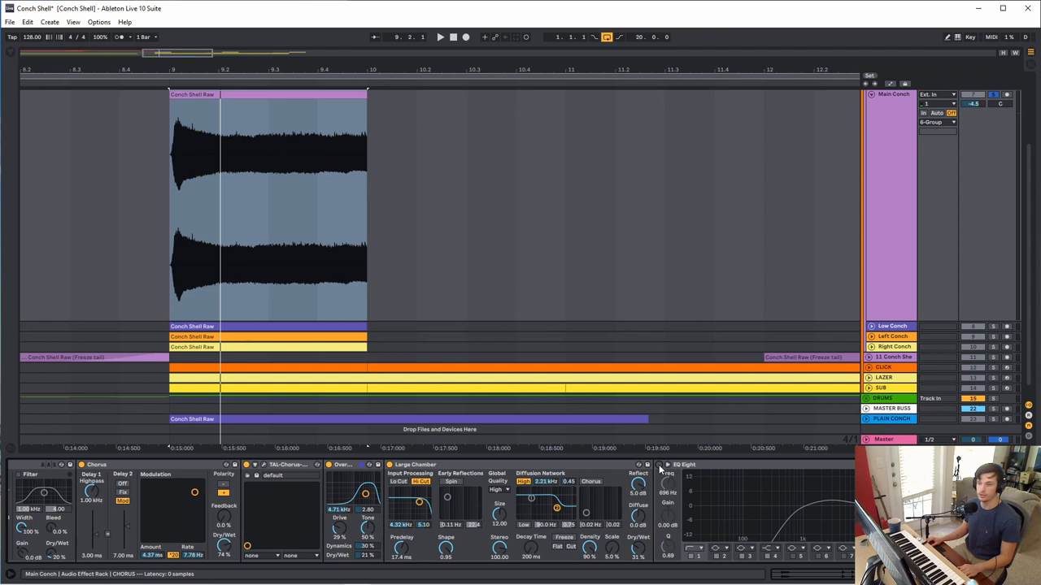
Add Saturator, Large Factory reverb and EQ Eight to the Main Conch chain.
left_click(439, 35)
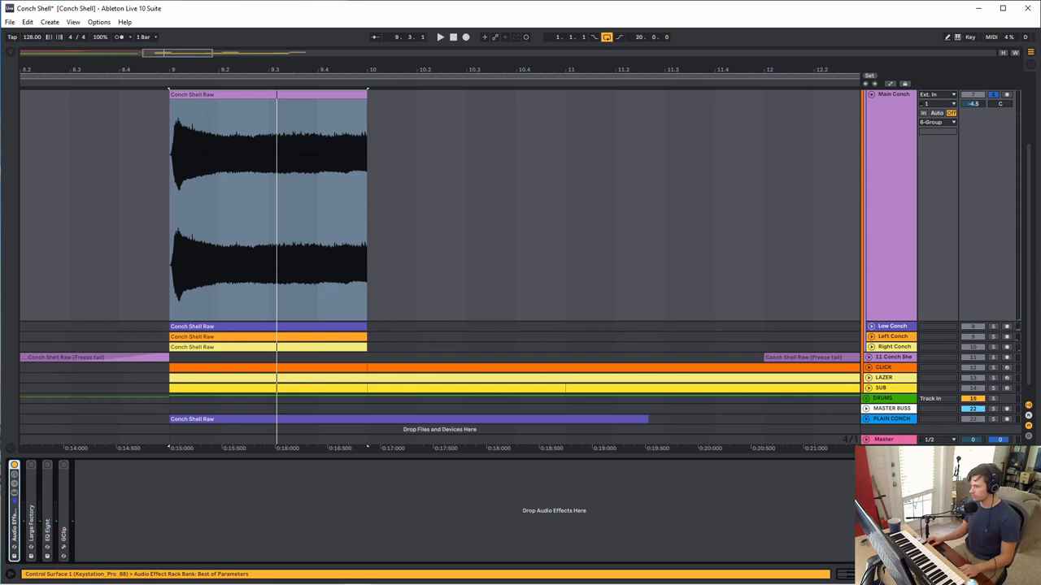
left_click(263, 465)
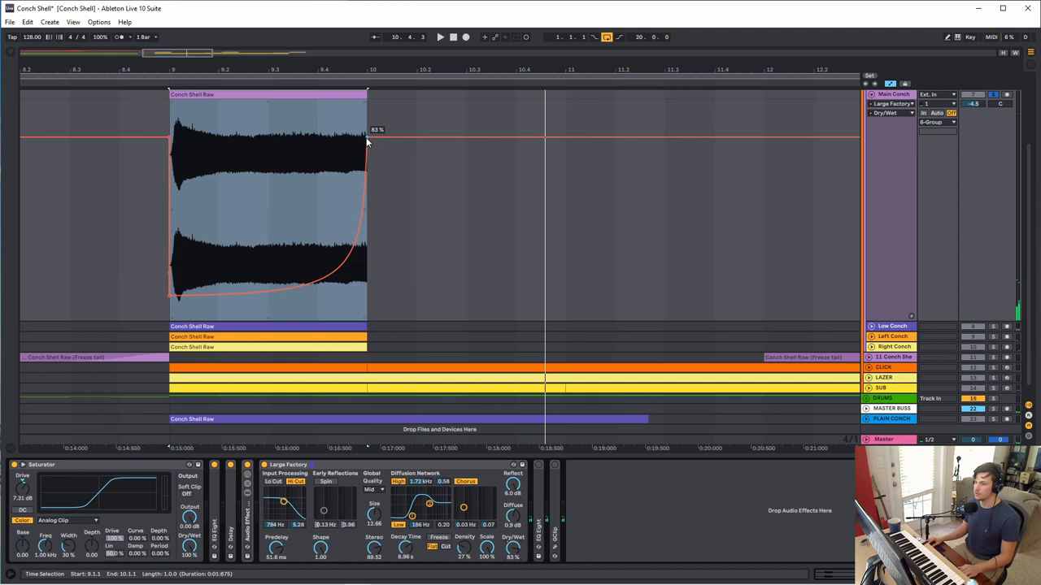
mouse_move(446, 306)
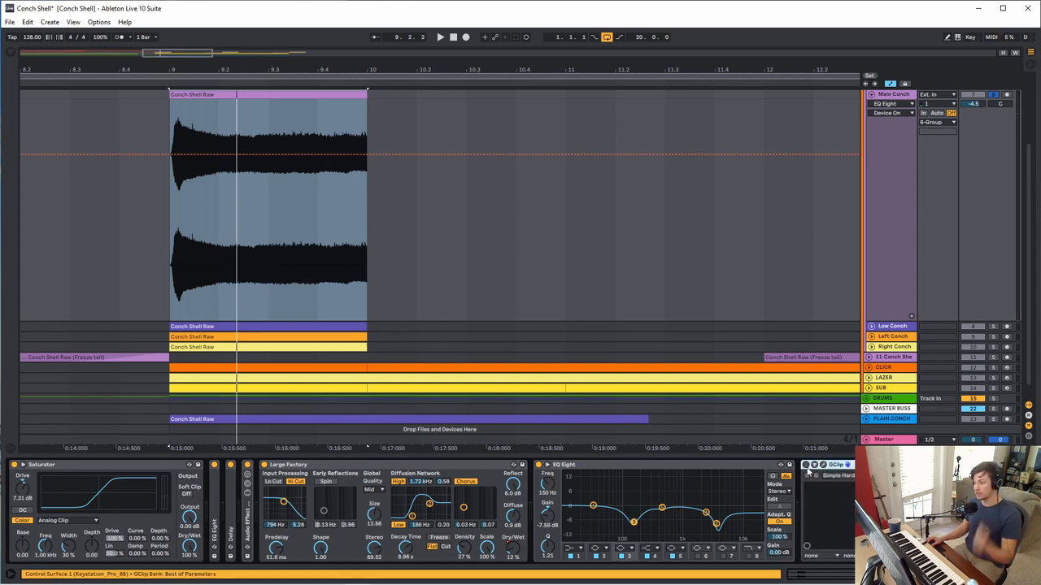
Soft-clip Main Conch with GClip after EQ Eight, then give Low Conch EQ Eight and Large Factory.
left_click(835, 465)
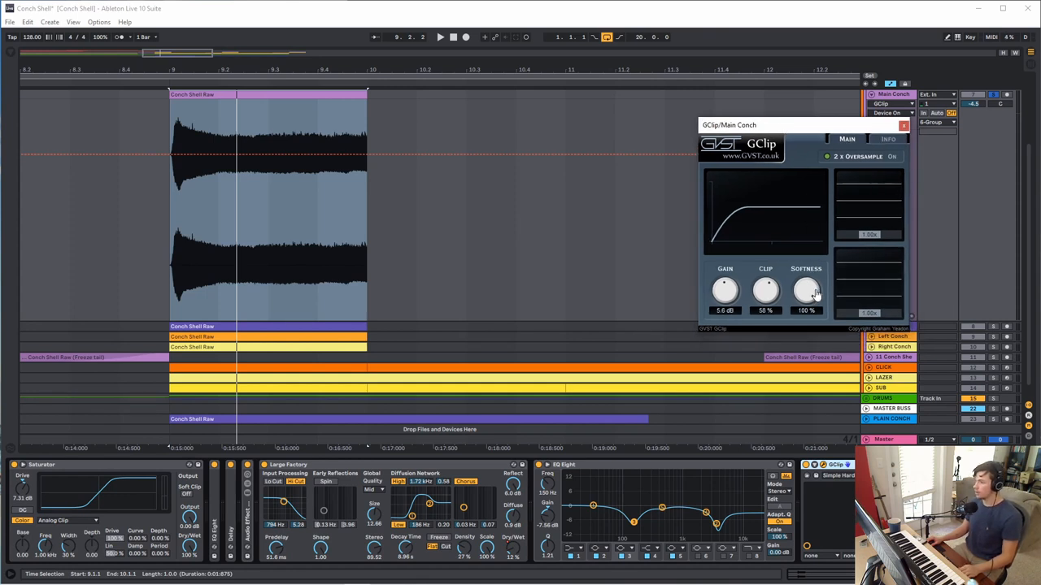
mouse_move(810, 228)
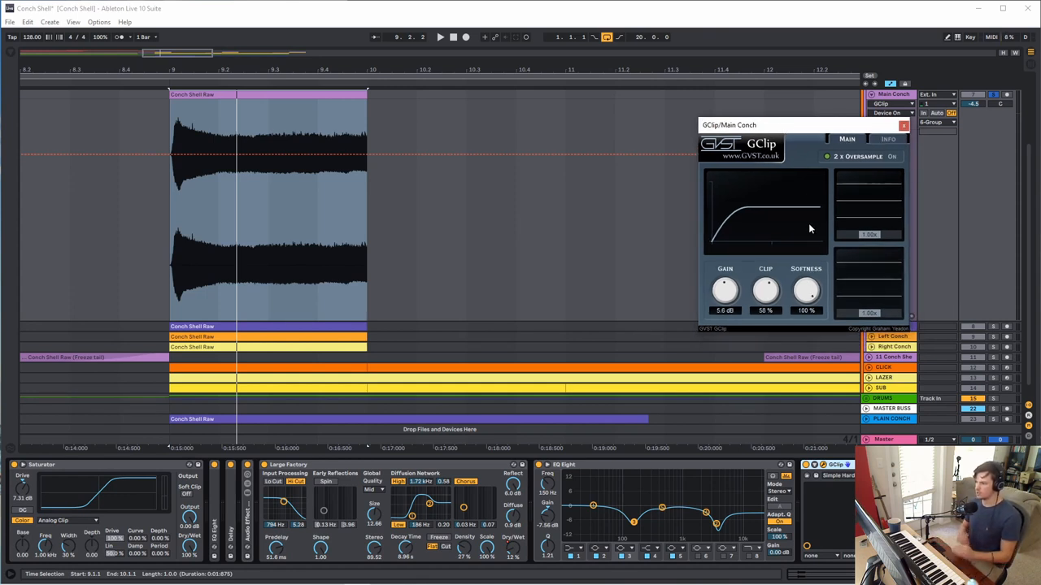
mouse_move(721, 406)
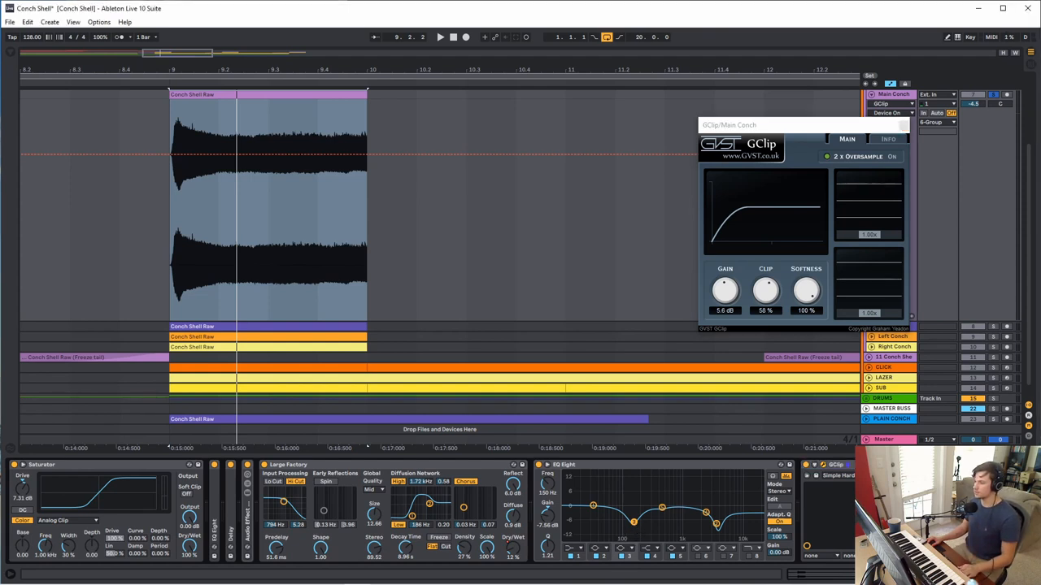
left_click(439, 36)
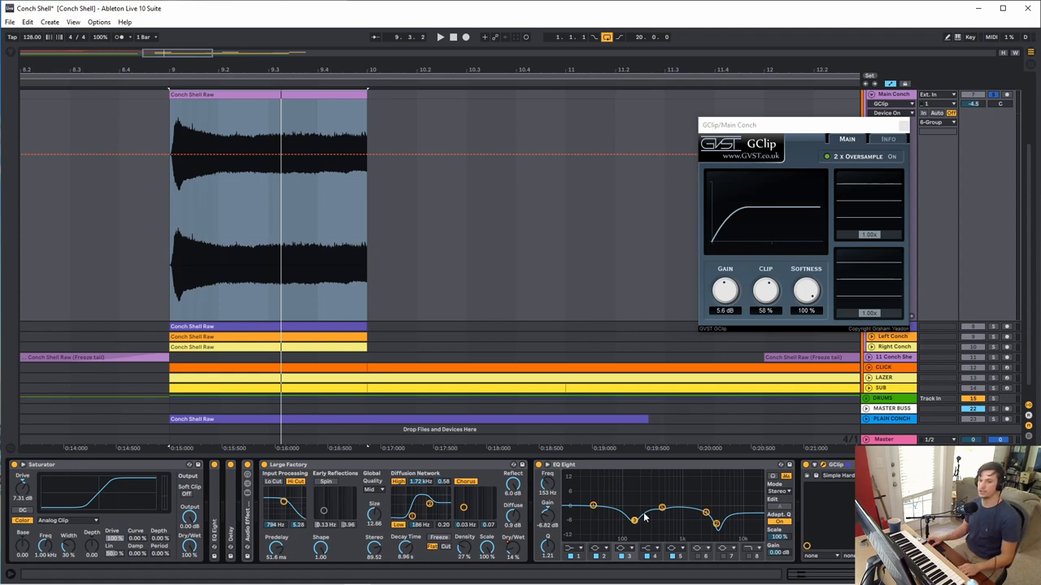
mouse_move(921, 117)
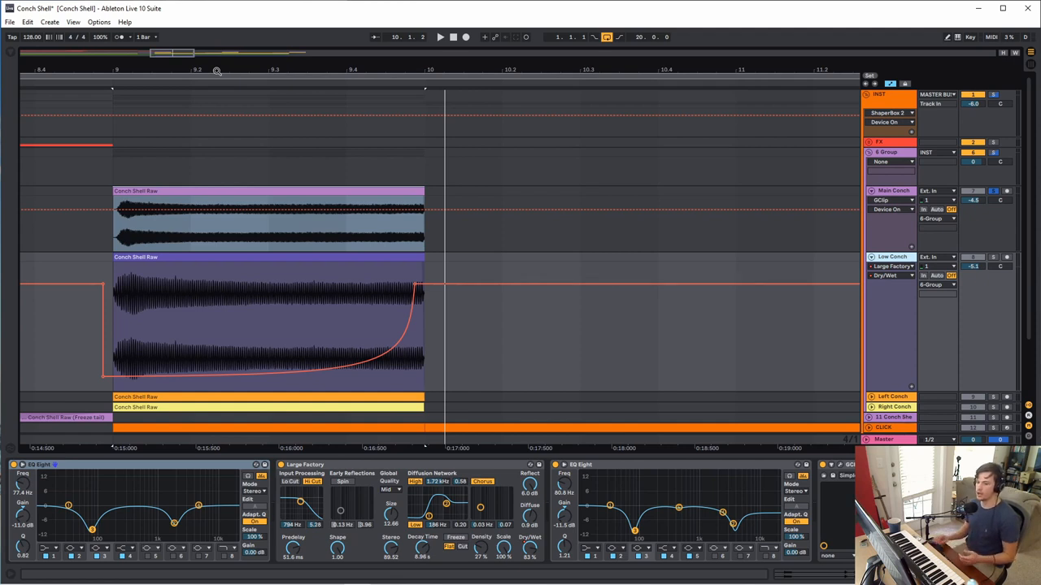
Add a Utility to Low Conch and set its width to mono.
left_click(263, 260)
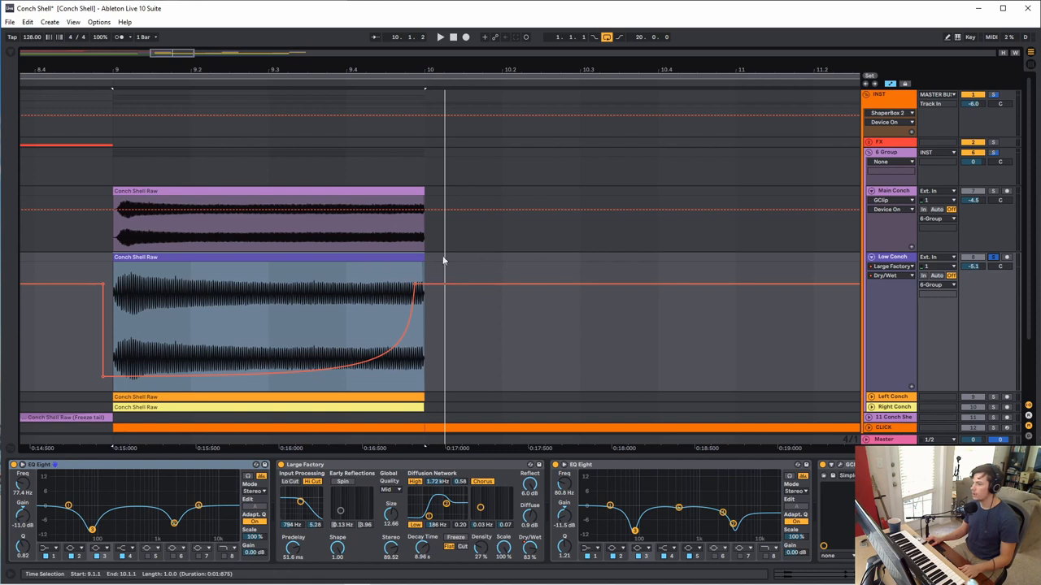
left_click(893, 257)
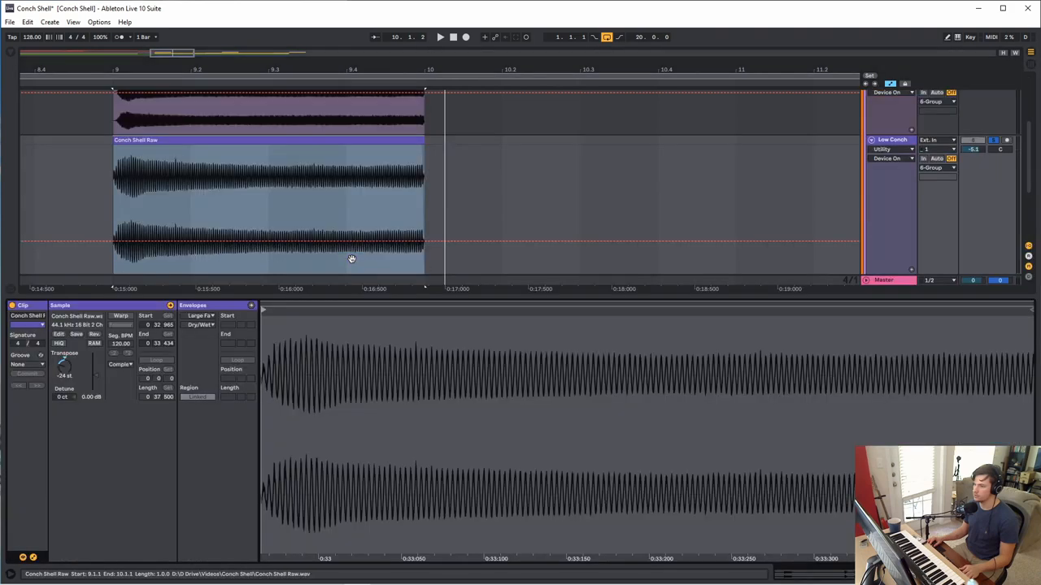
left_click(199, 315)
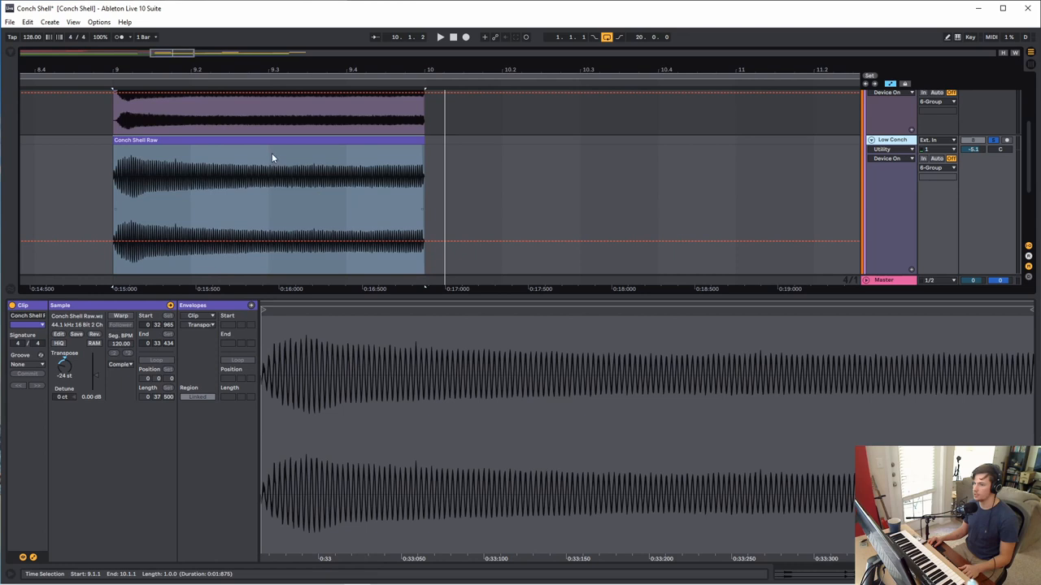
left_click(440, 36)
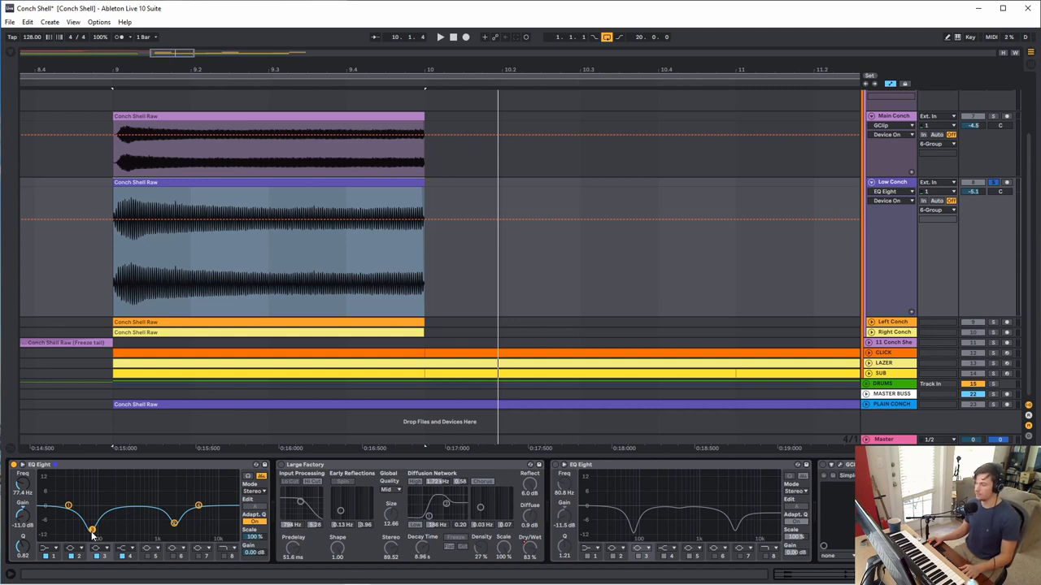
Adjust the Low Conch EQ Eight bands, then give Left Conch Chorus and Large Factory reverb.
left_click(440, 35)
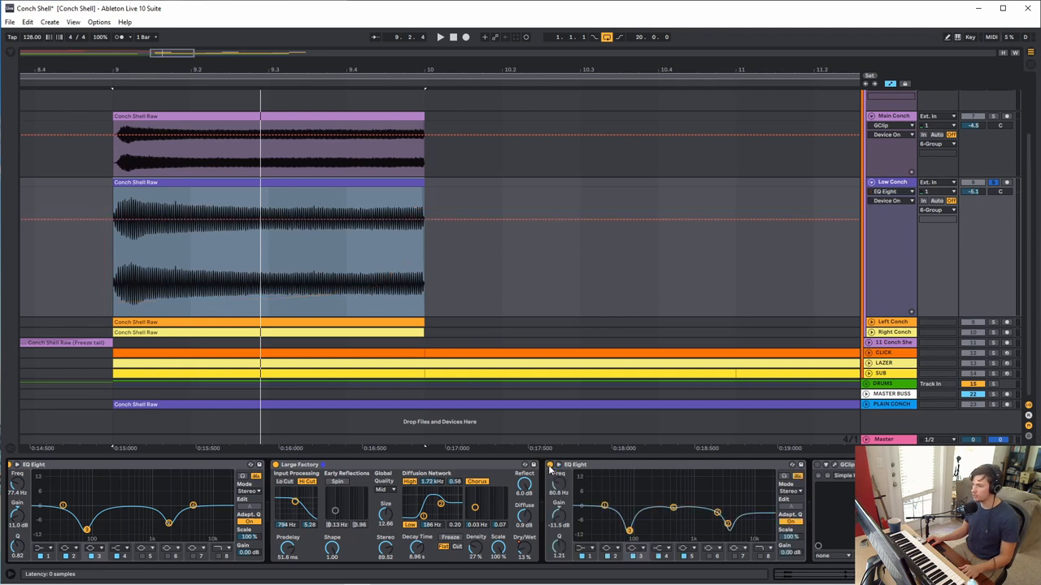
mouse_move(578, 470)
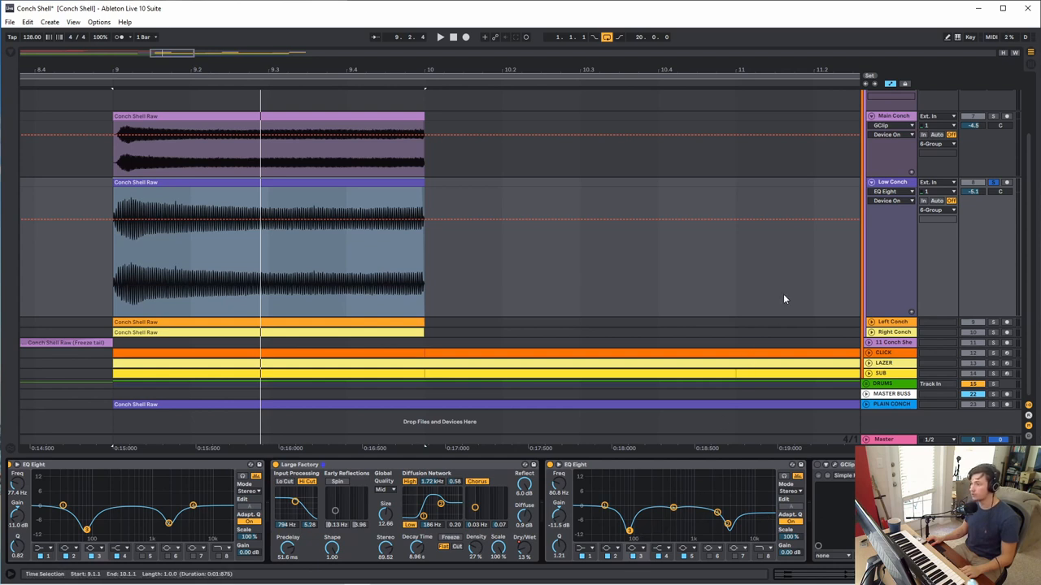
left_click(440, 36)
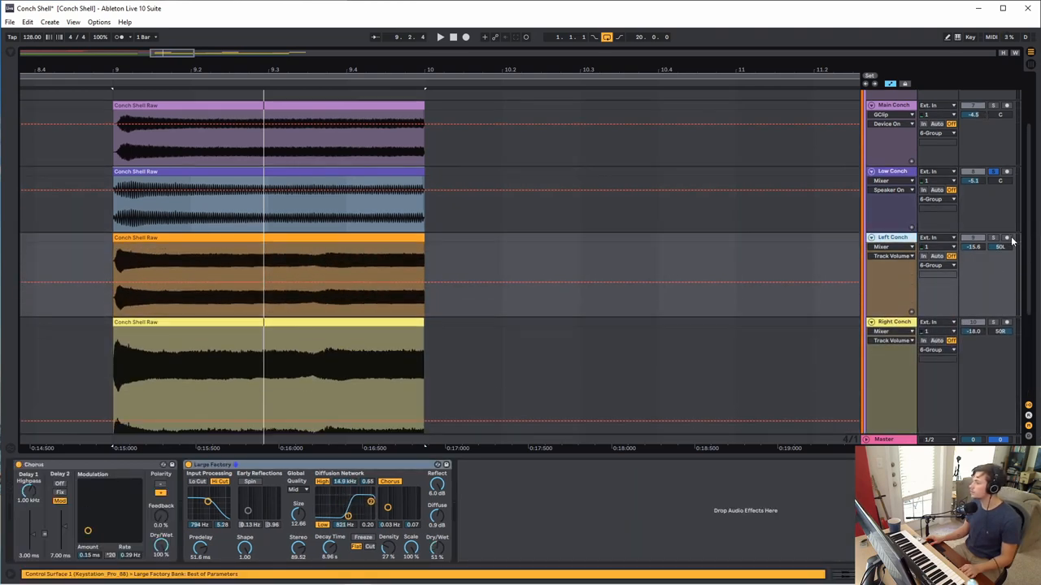
Adjust the Left Conch's Chorus modulation and Large Factory reverb diffusion settings.
left_click(992, 238)
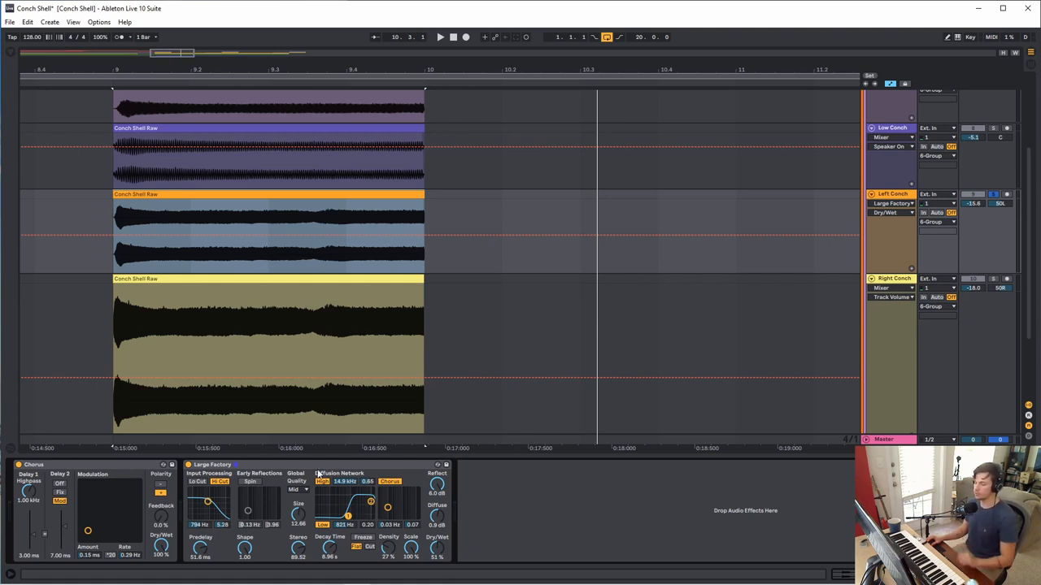
mouse_move(399, 502)
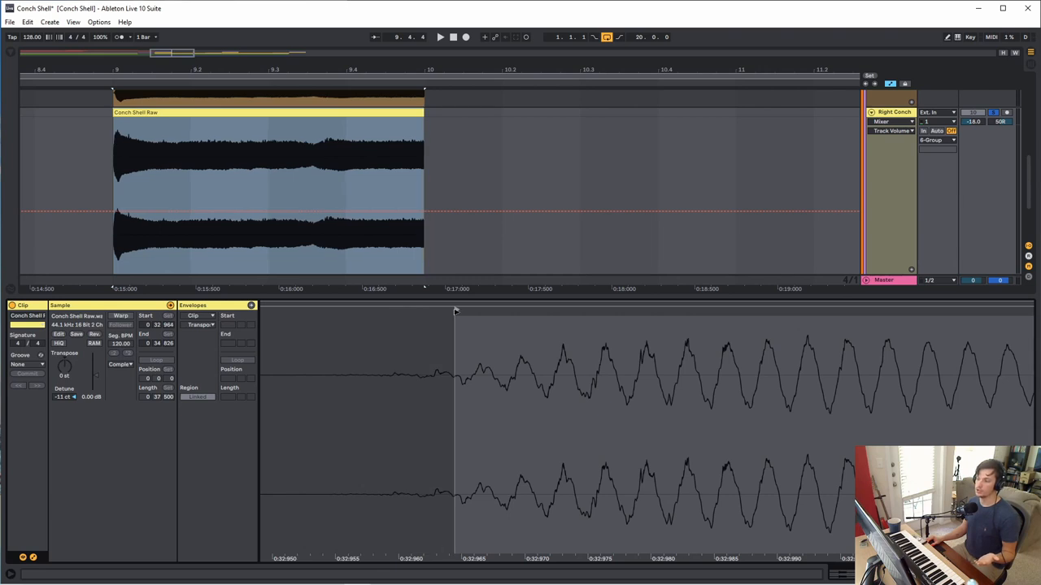
mouse_move(462, 325)
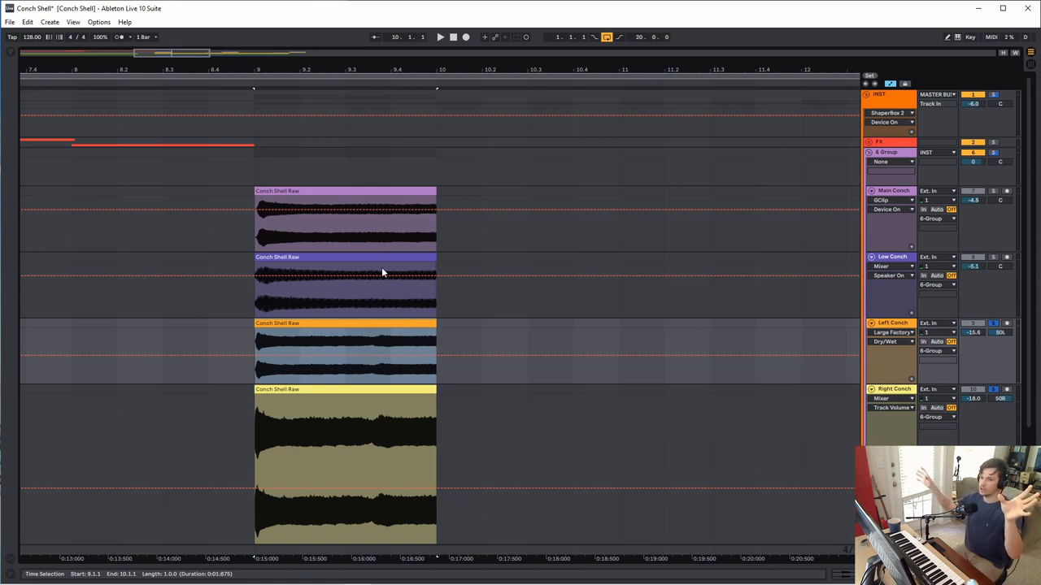
mouse_move(448, 265)
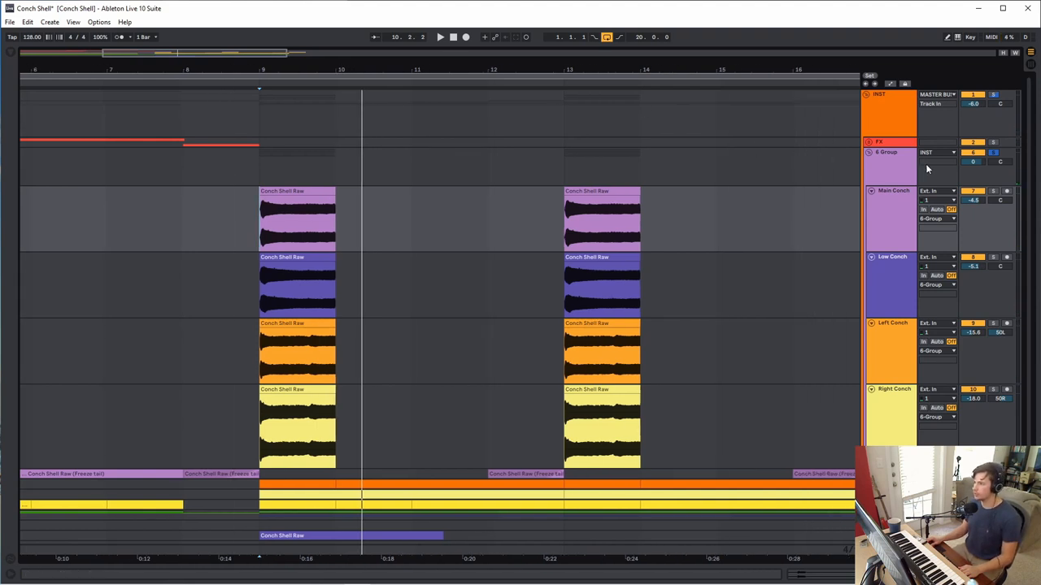
Duplicate the conch clip stack a third time, then fold all tracks and zoom out for an overview.
left_click(870, 152)
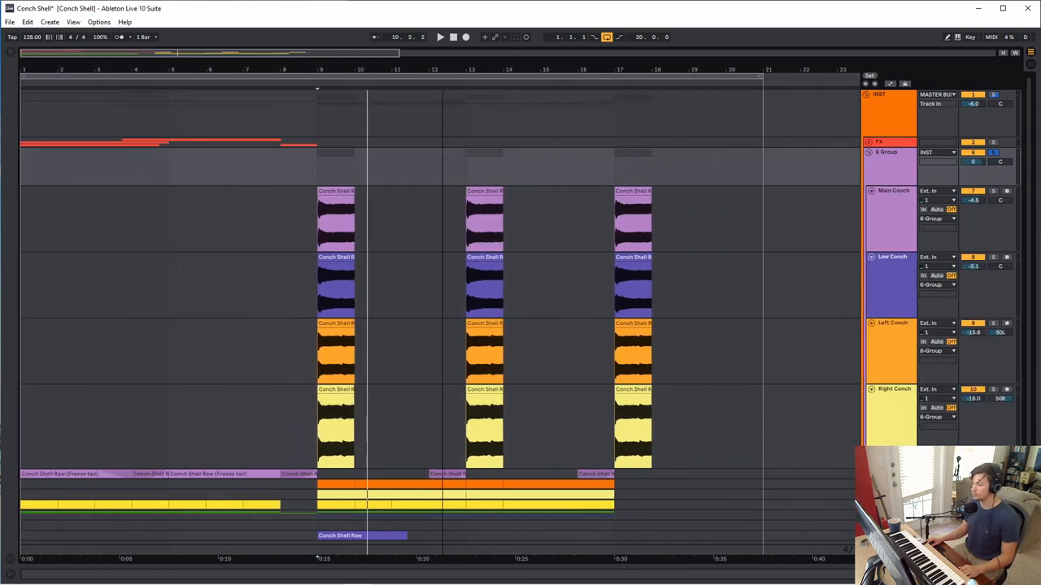
left_click(868, 153)
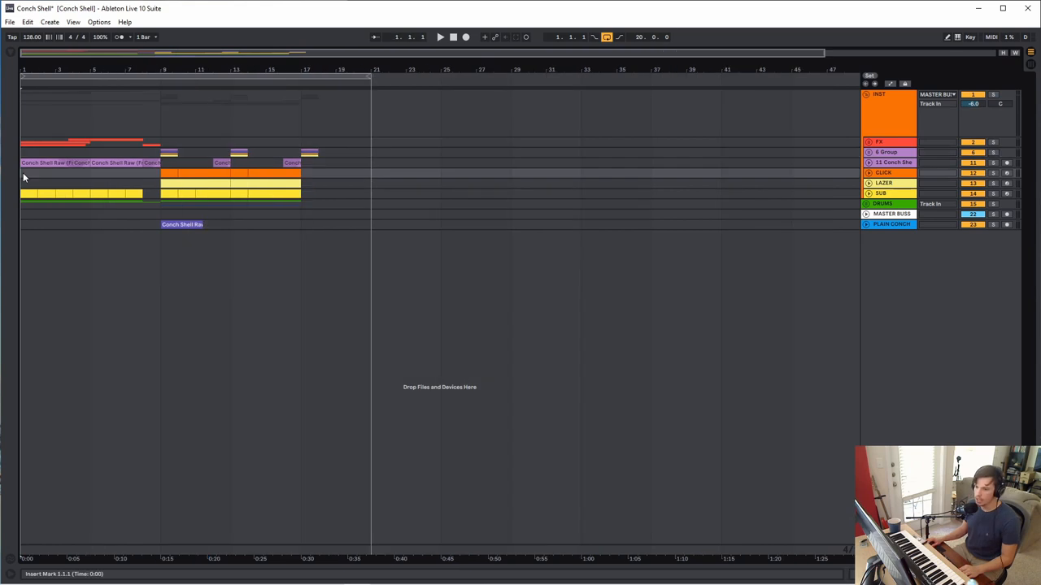
left_click(441, 36)
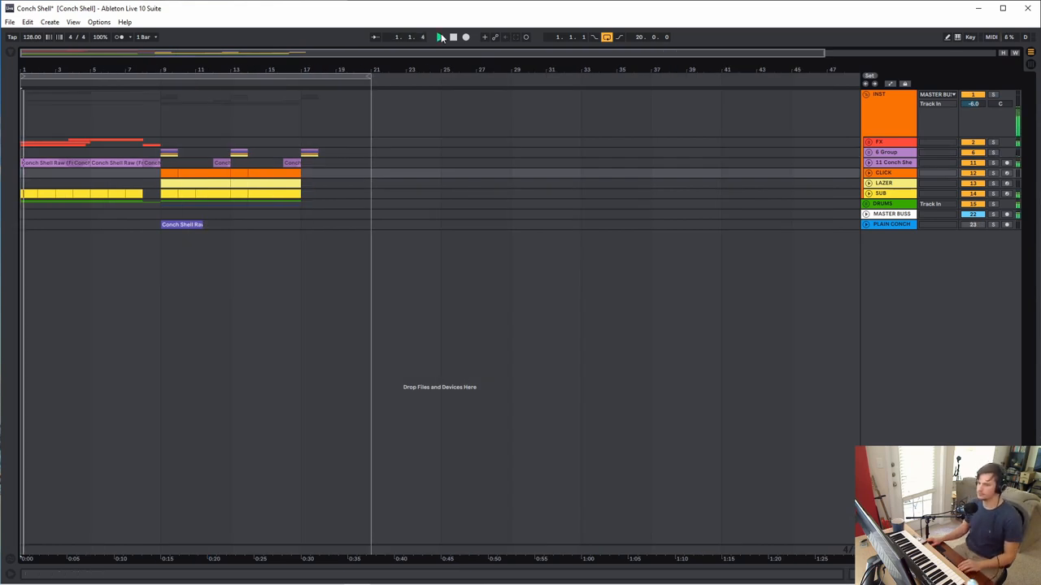